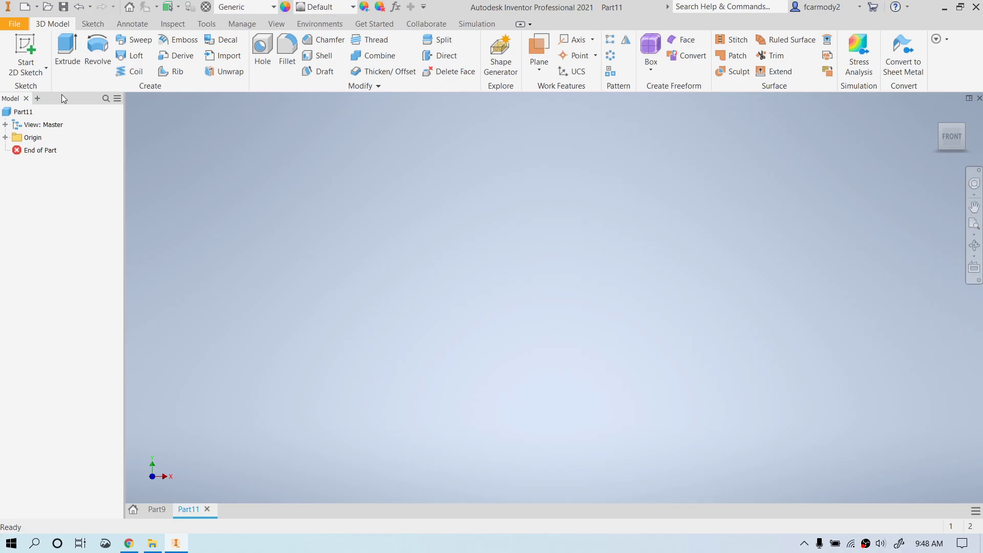
Start a new 2D sketch so the origin planes are offered for selection
click(26, 50)
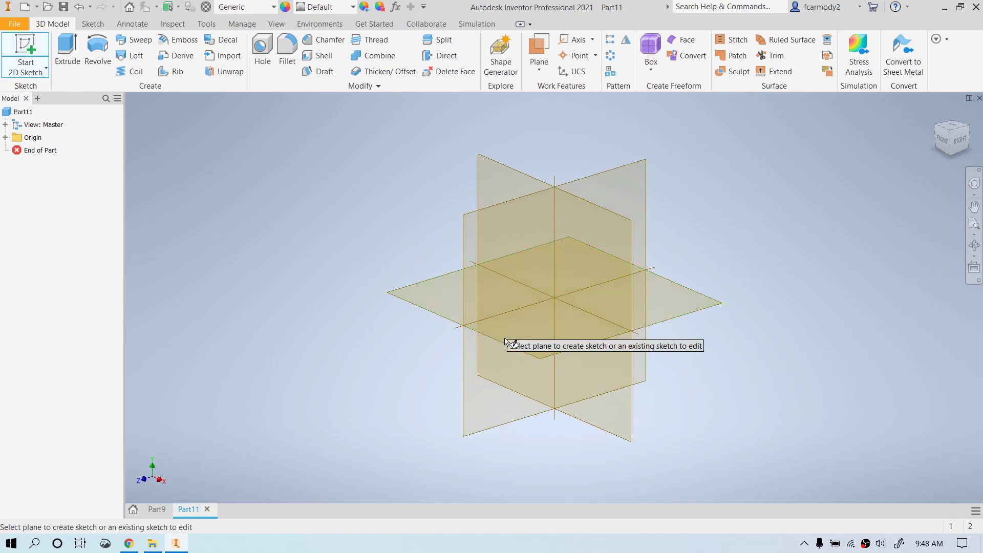
On the chosen plane, sketch two 1.000-diameter circles with centres dimensioned 2.410 apart
click(554, 270)
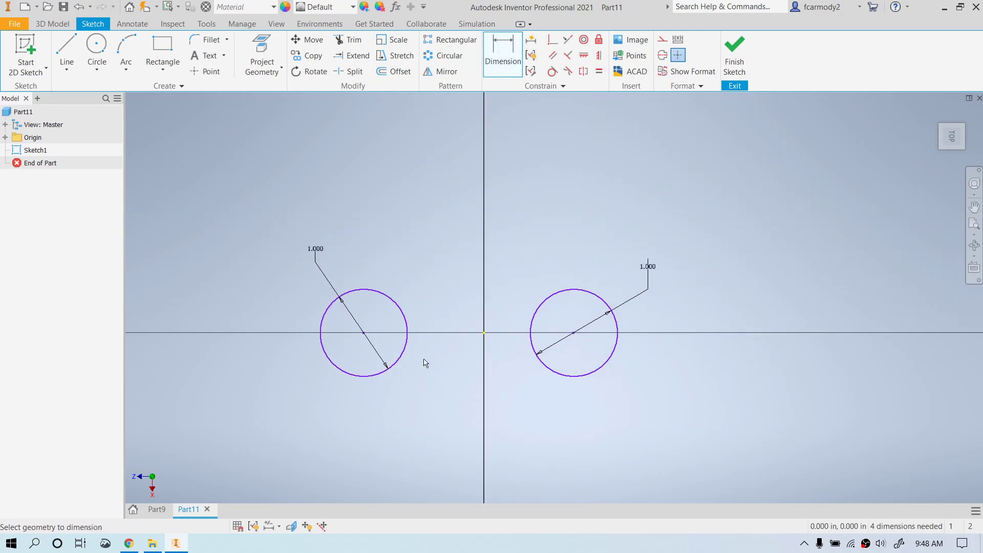
mouse_move(397, 304)
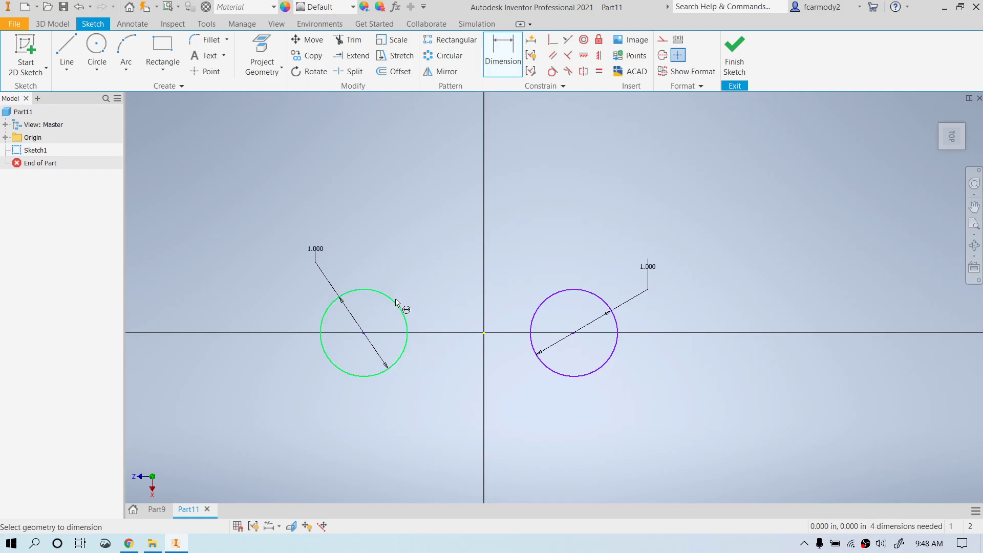
mouse_move(409, 340)
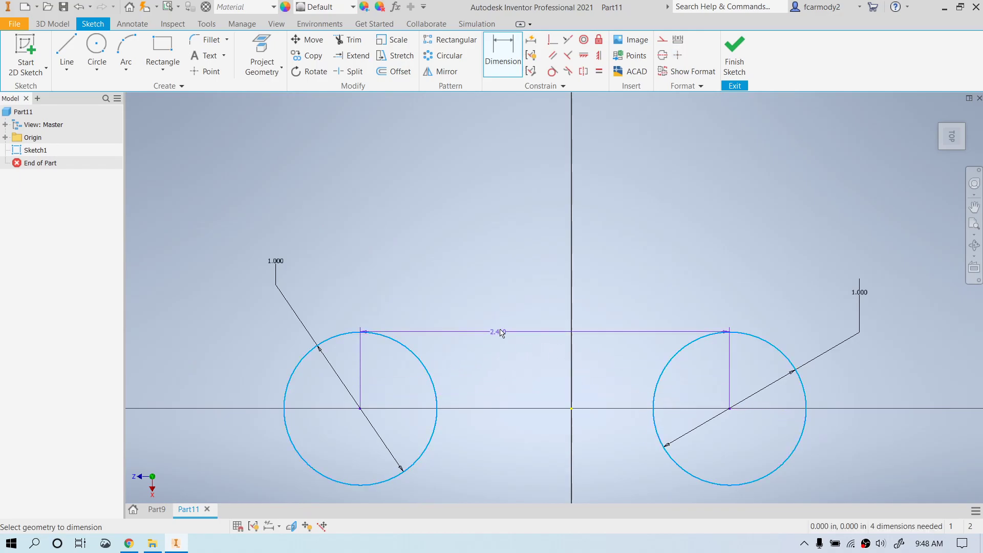
click(500, 332)
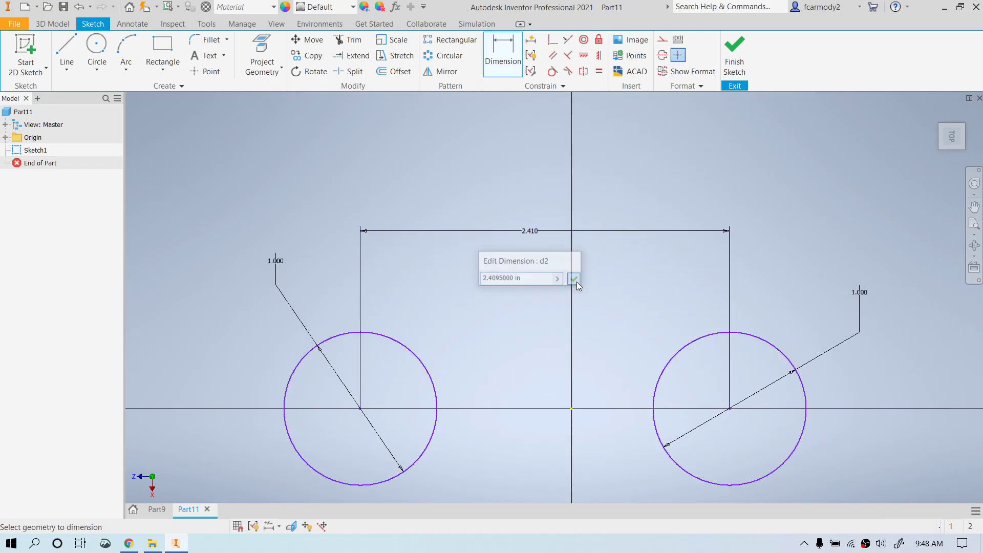
click(572, 277)
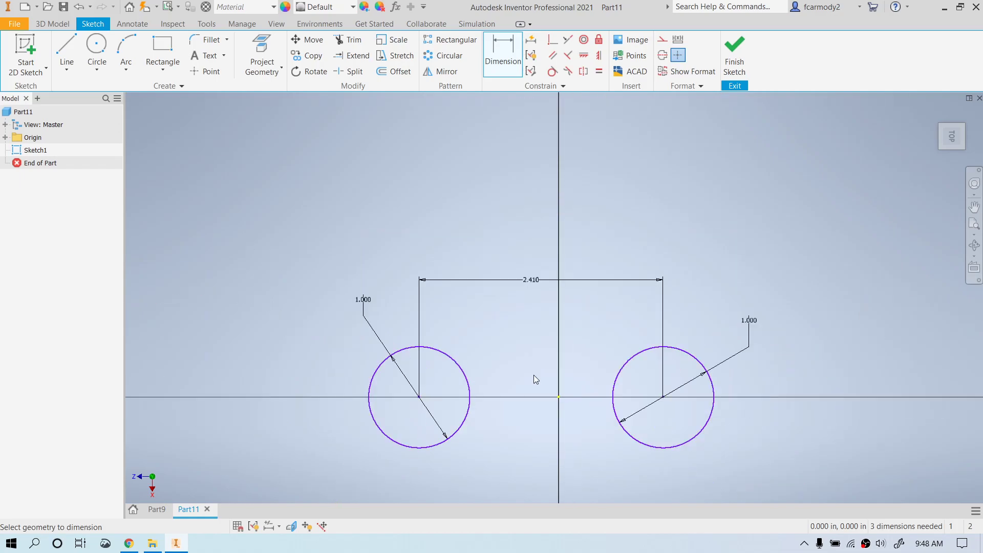
mouse_move(484, 120)
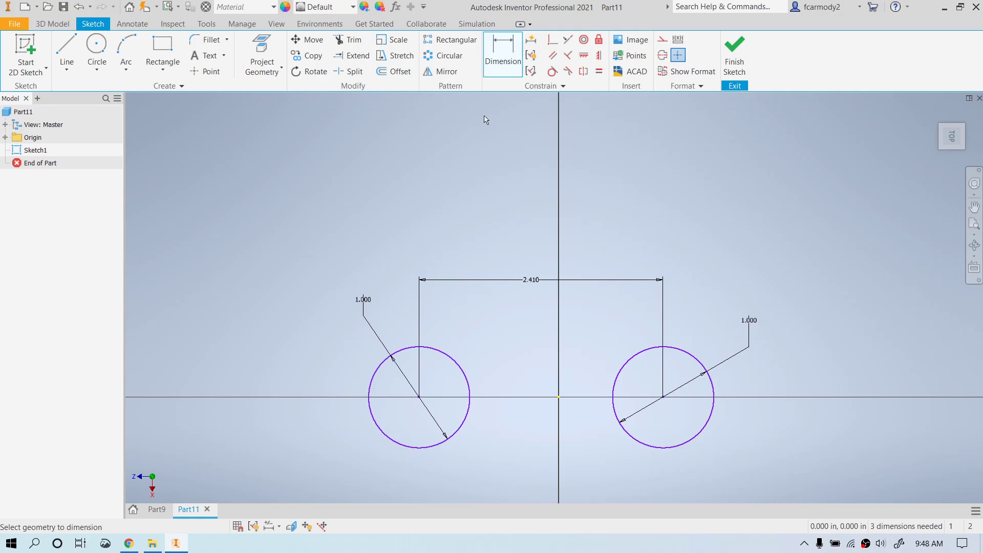
Draw a two-point rectangle enclosing both circles
click(162, 47)
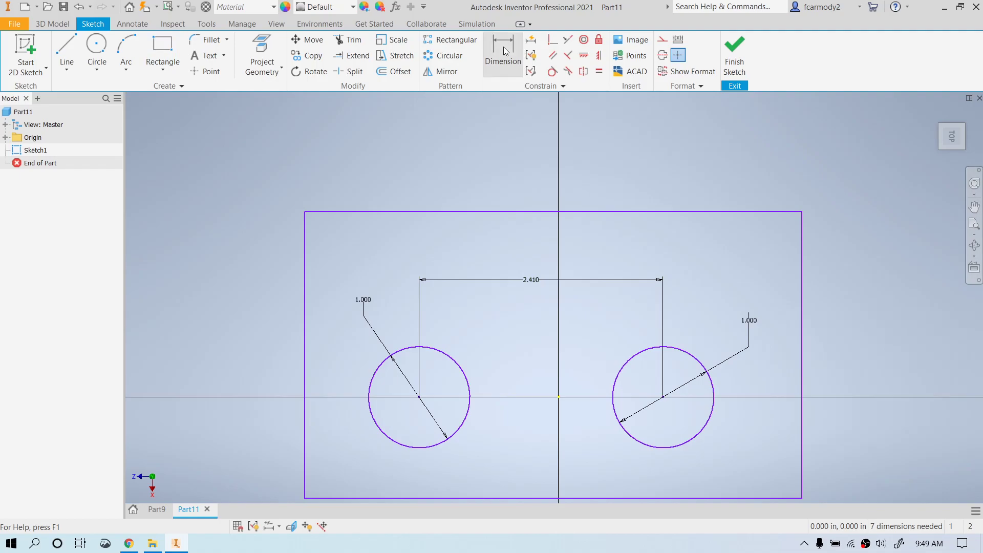
Dimension the left circle's edge 0.500 from the rectangle's left side
click(502, 53)
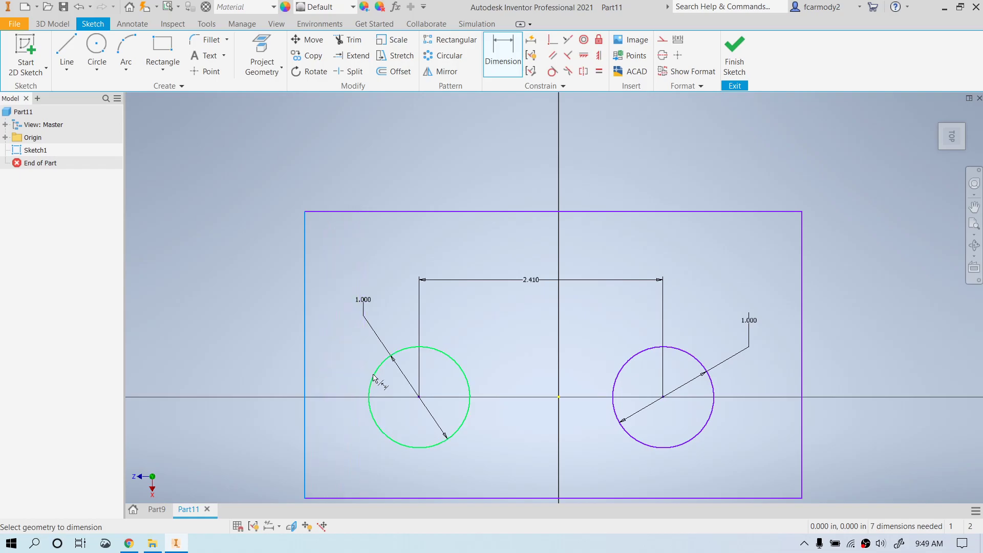
mouse_move(377, 376)
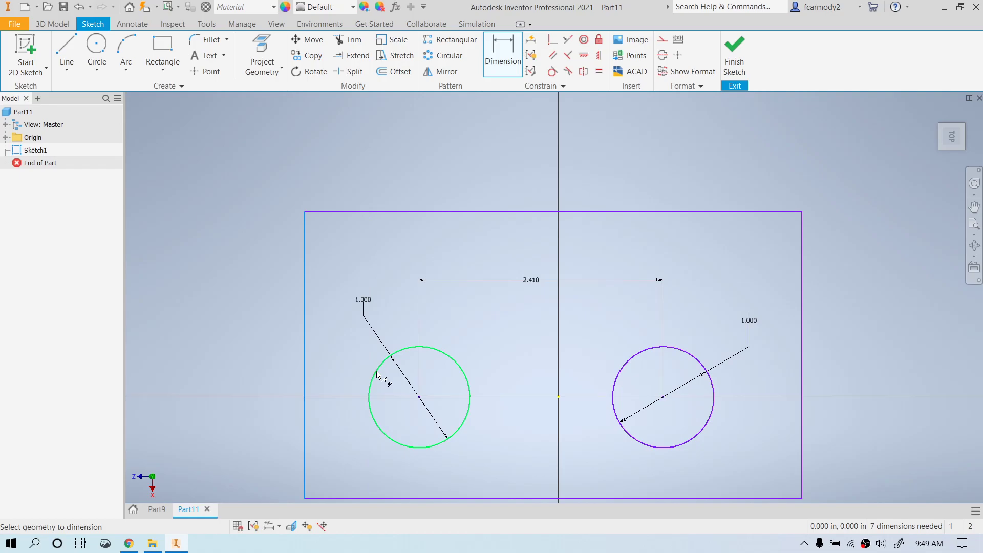
mouse_move(374, 394)
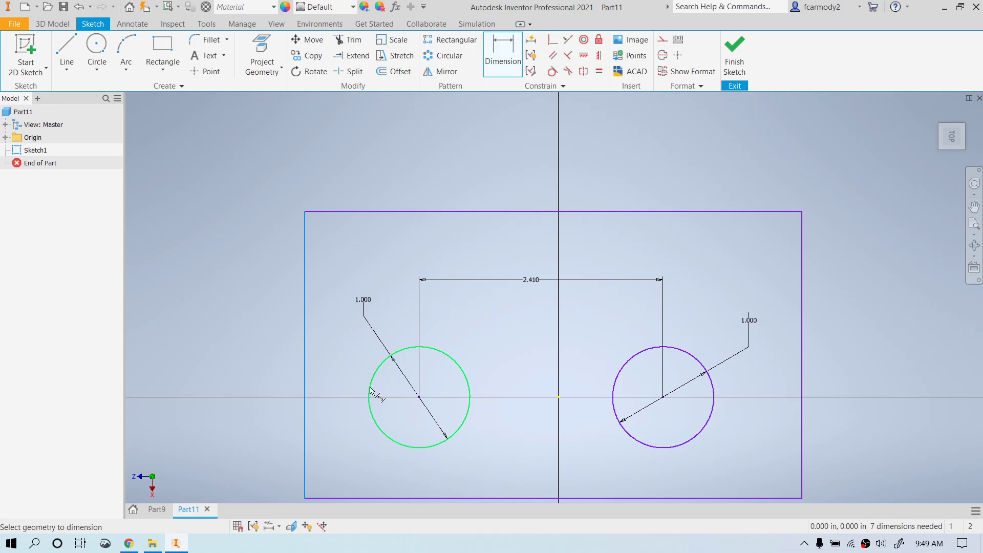
mouse_move(376, 404)
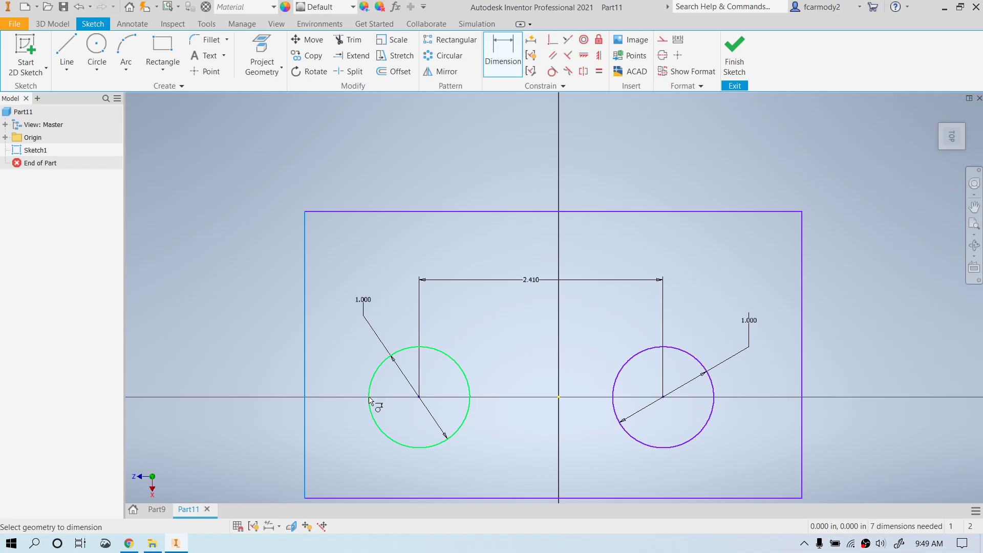
mouse_move(373, 401)
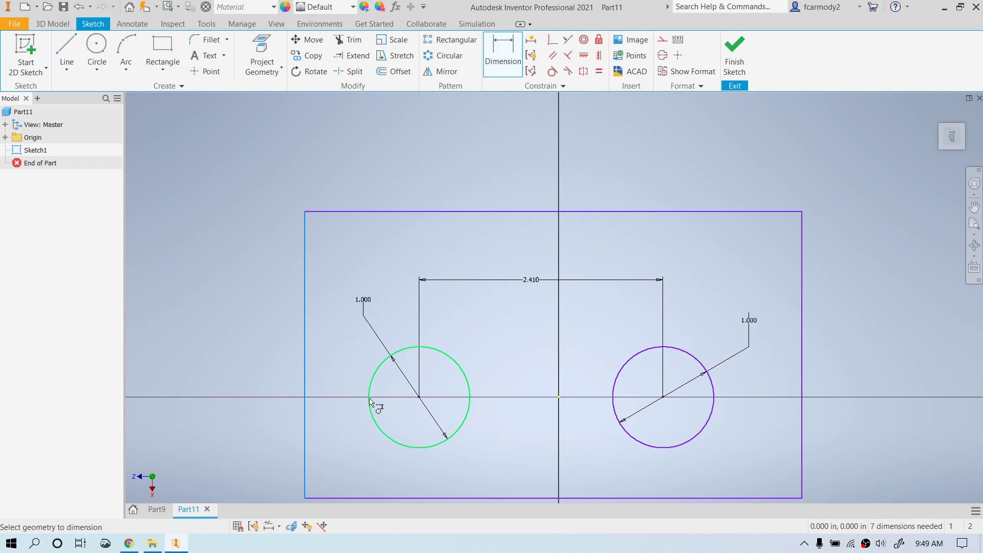
mouse_move(371, 408)
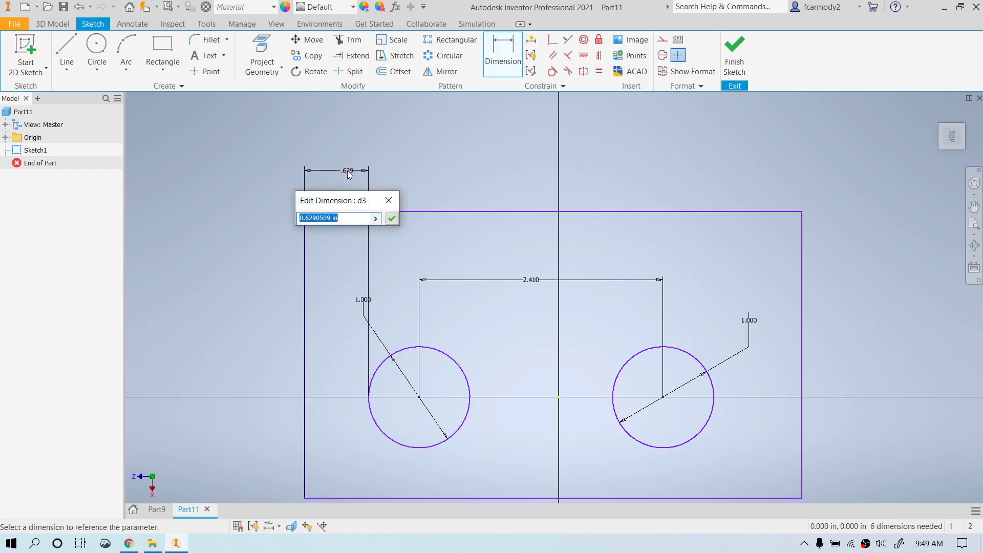
text(.5)
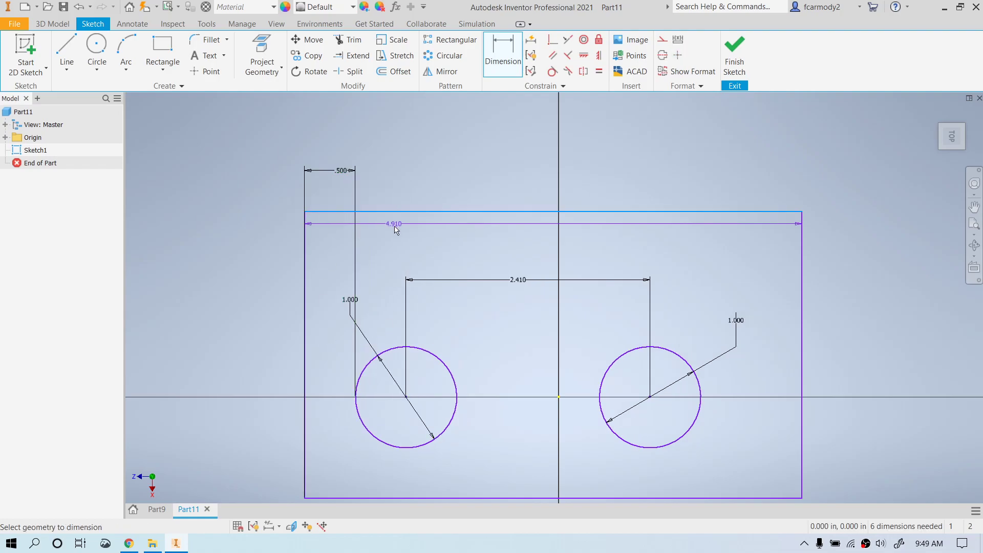
Place a vertical dimension from the rectangle's top edge to the left circle, reading 1.332
drag(393, 224, 393, 305)
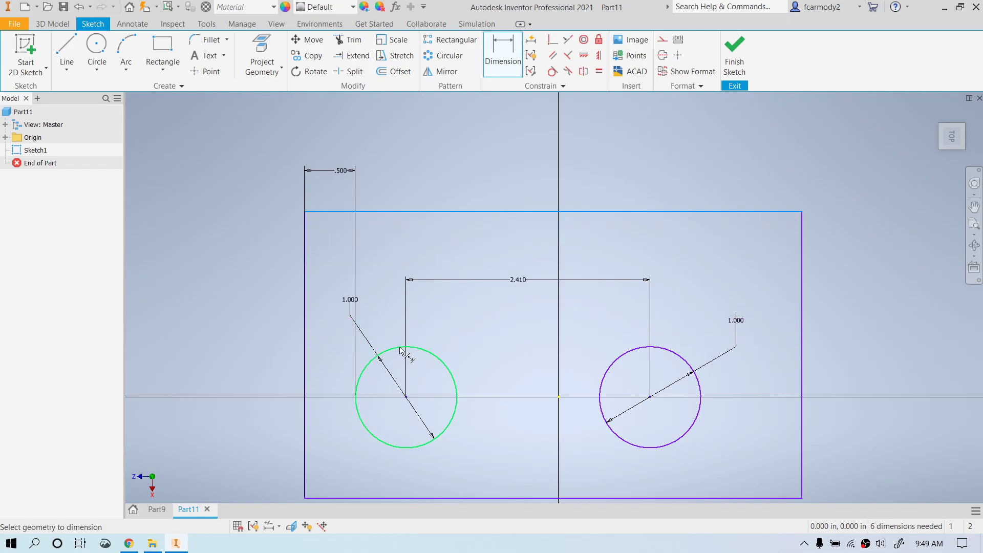
mouse_move(407, 351)
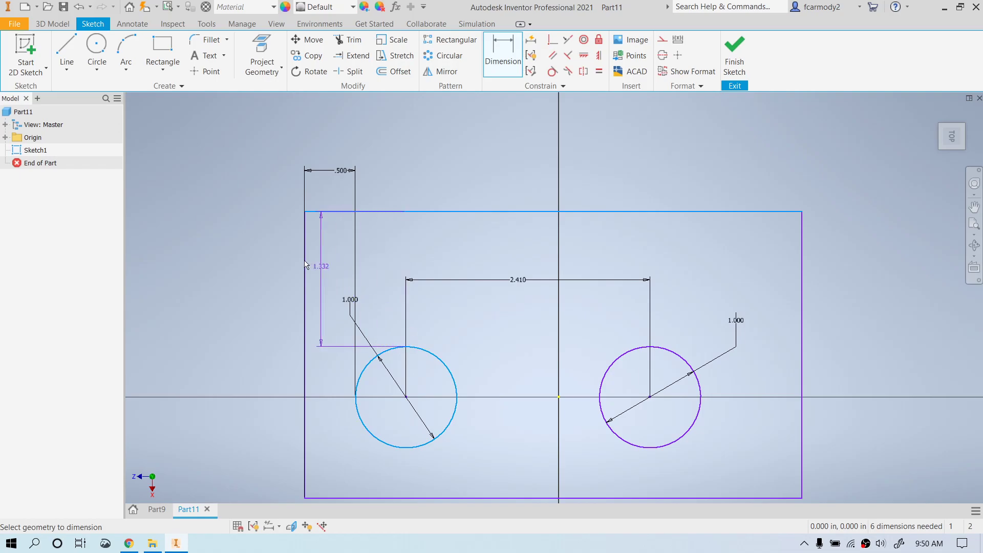
click(321, 266)
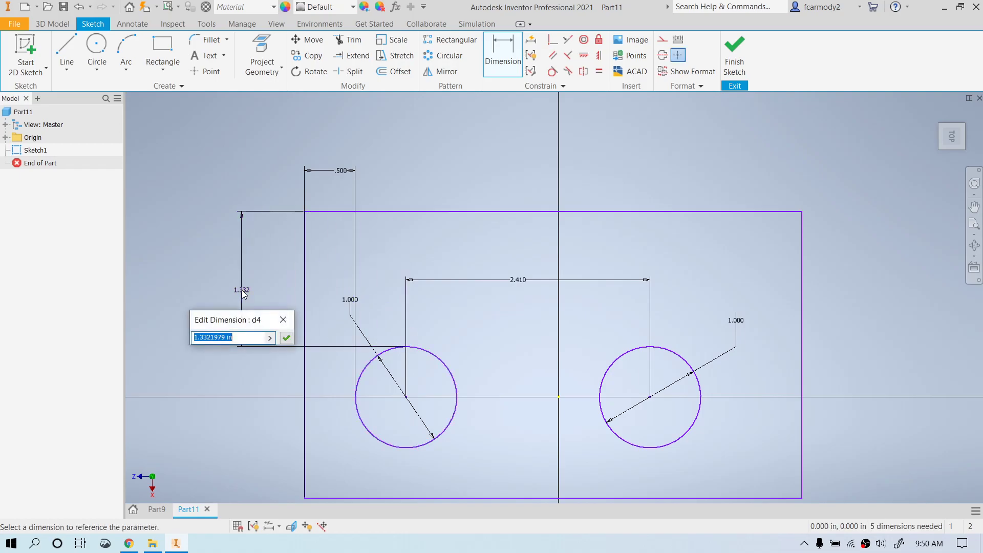